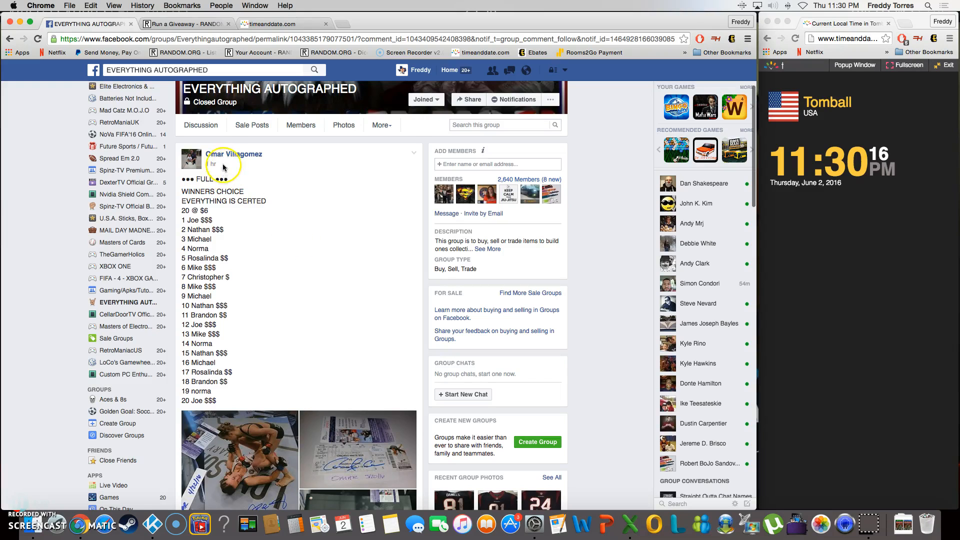
Copy the 20 numbered spots from the giveaway post and check the newest comment's time
{"action": "scroll", "scroll_direction": "up", "scroll_amount": 3}
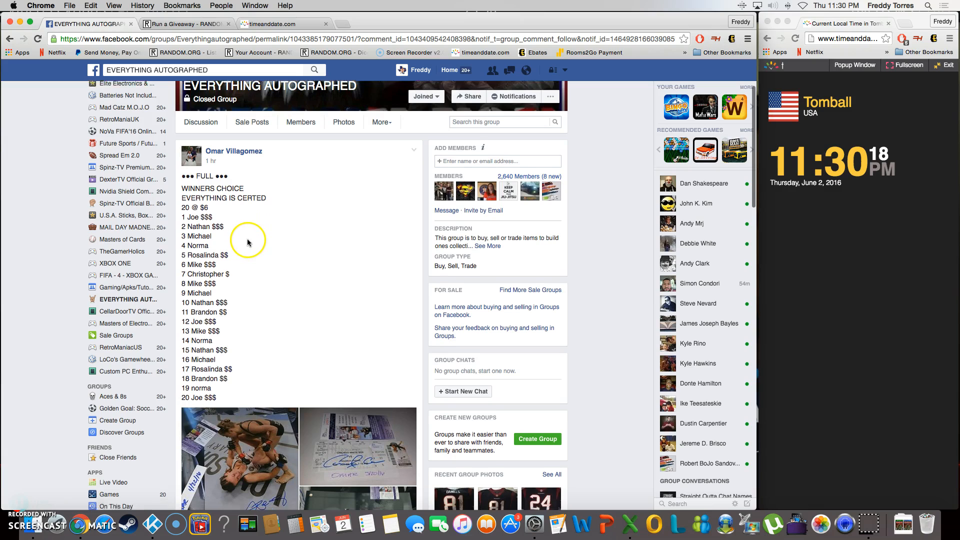
{"action": "scroll", "scroll_direction": "down", "scroll_amount": 3}
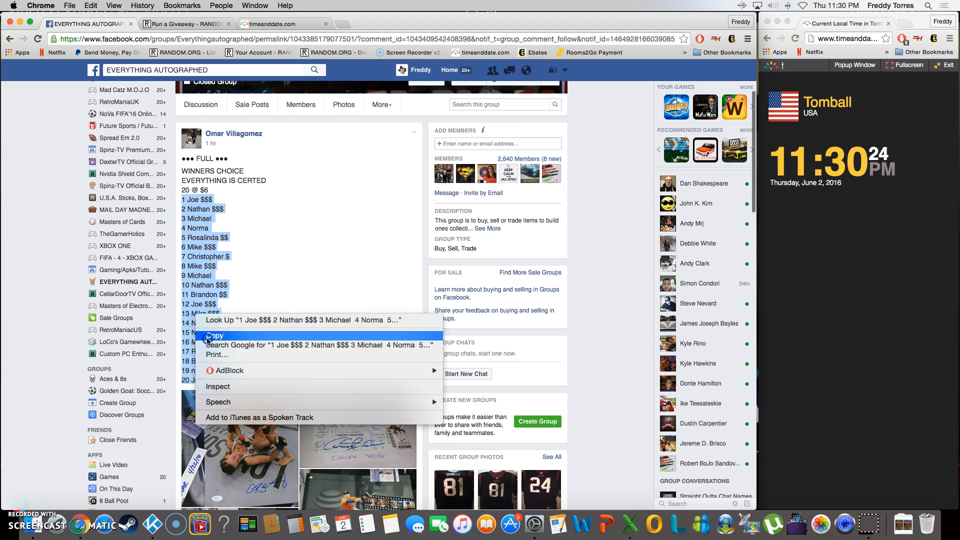
{"action": "left_click", "coordinate": [215, 337]}
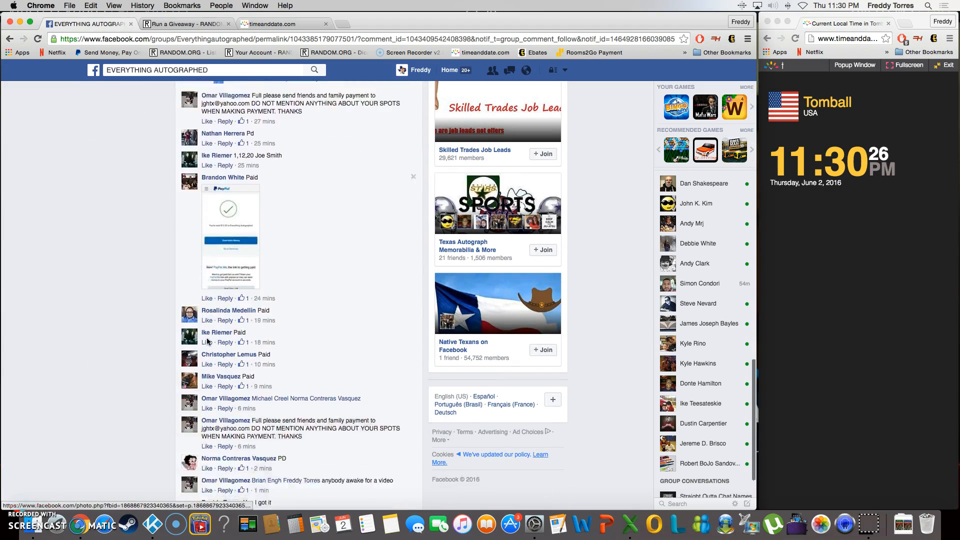
{"action": "scroll", "scroll_direction": "down", "scroll_amount": 3}
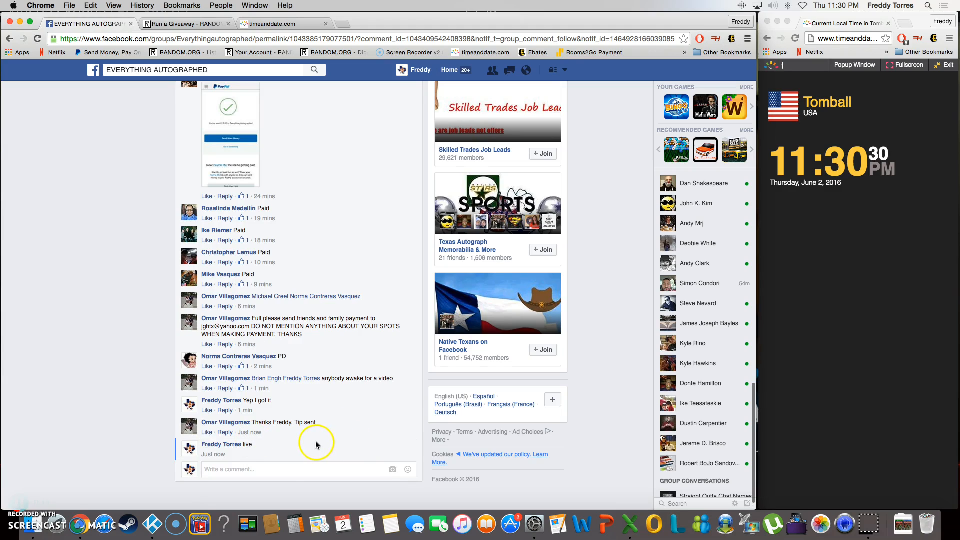
{"action": "mouse_move", "coordinate": [249, 455]}
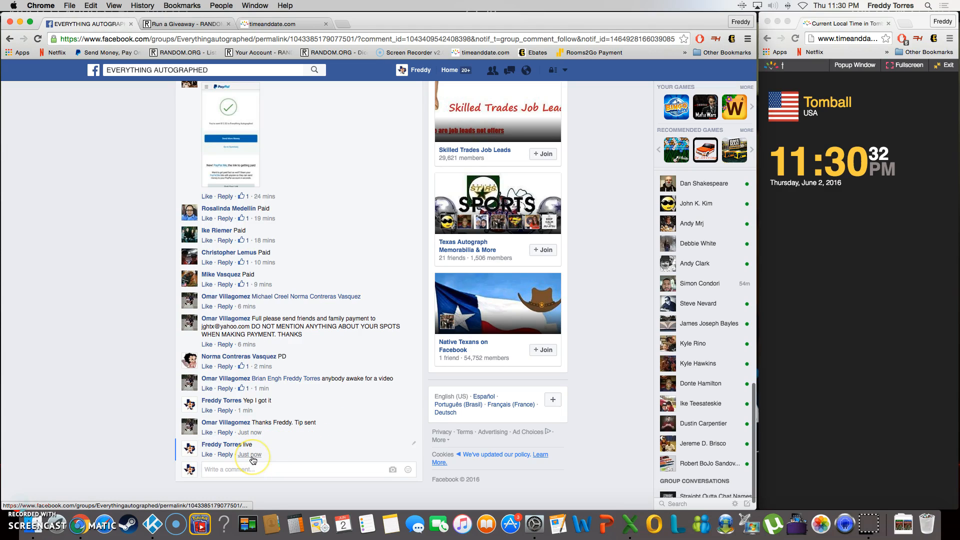
{"action": "mouse_move", "coordinate": [249, 454]}
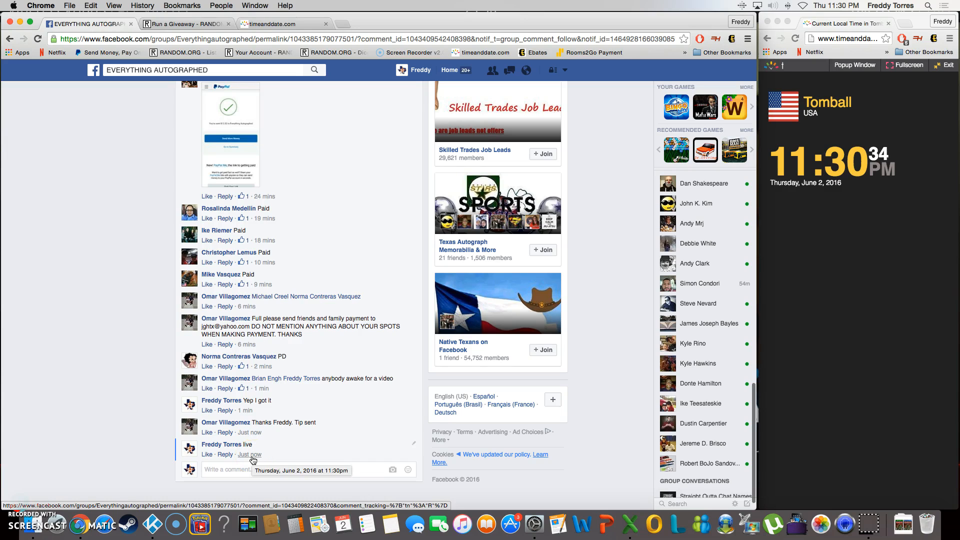
Paste the 20 copied spots into the giveaway Entries box
{"action": "left_click", "coordinate": [184, 23]}
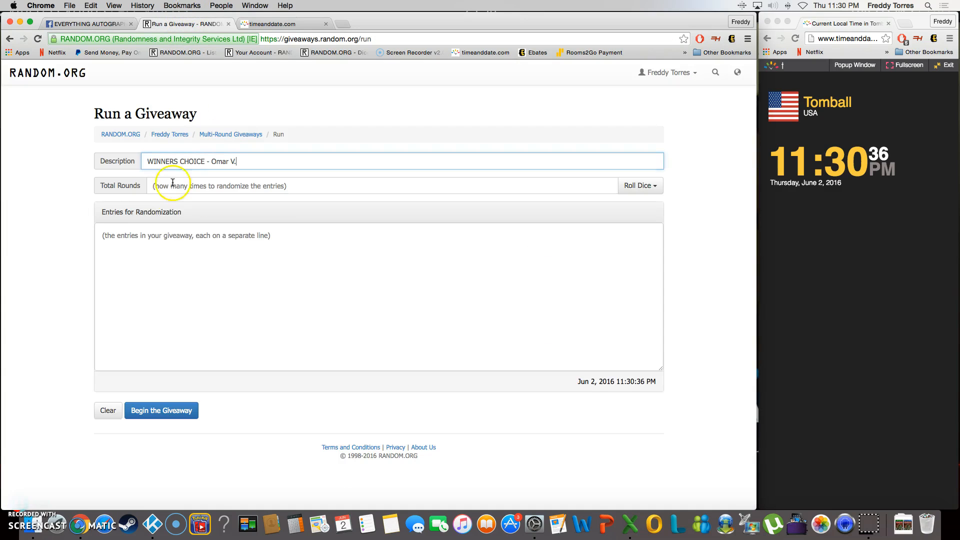
{"action": "right_click", "coordinate": [178, 294]}
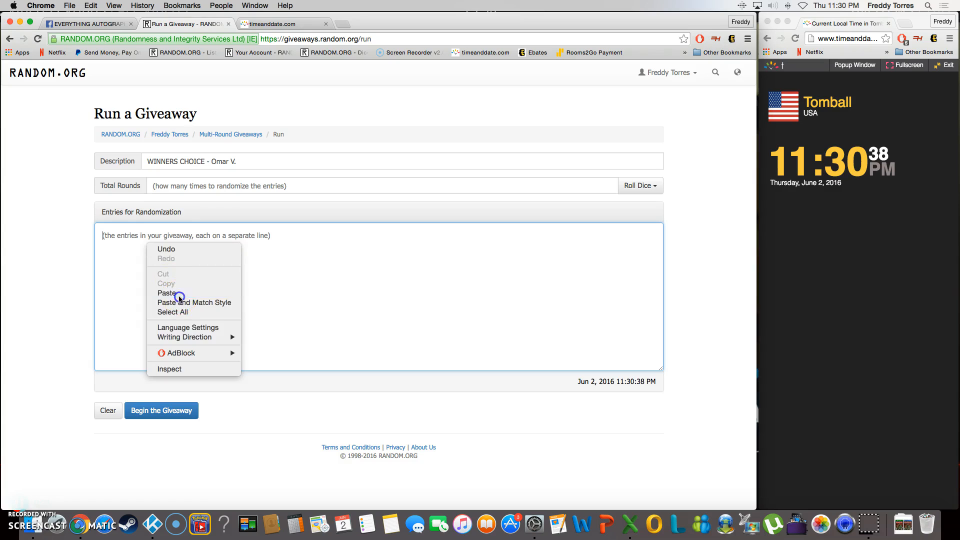
{"action": "left_click", "coordinate": [167, 293]}
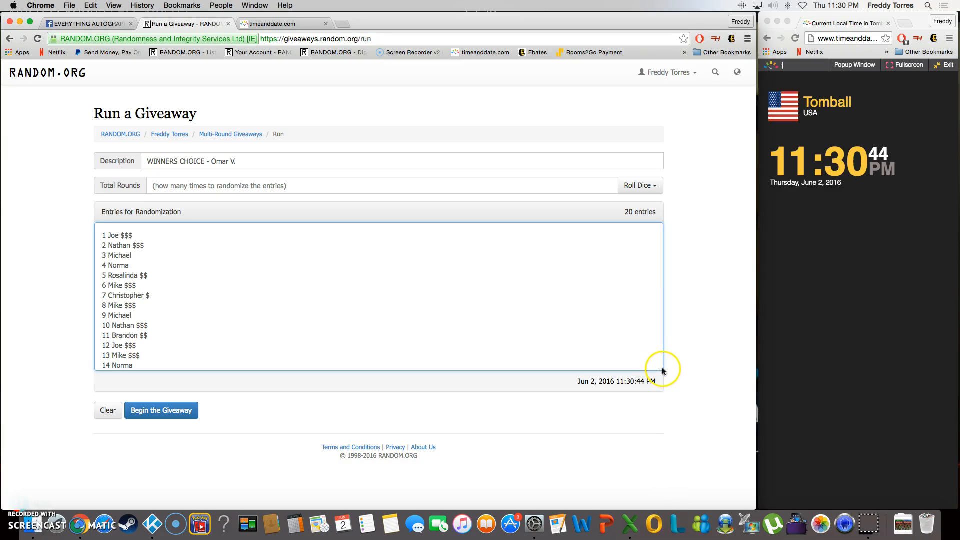
{"action": "scroll", "scroll_direction": "down", "scroll_amount": 3}
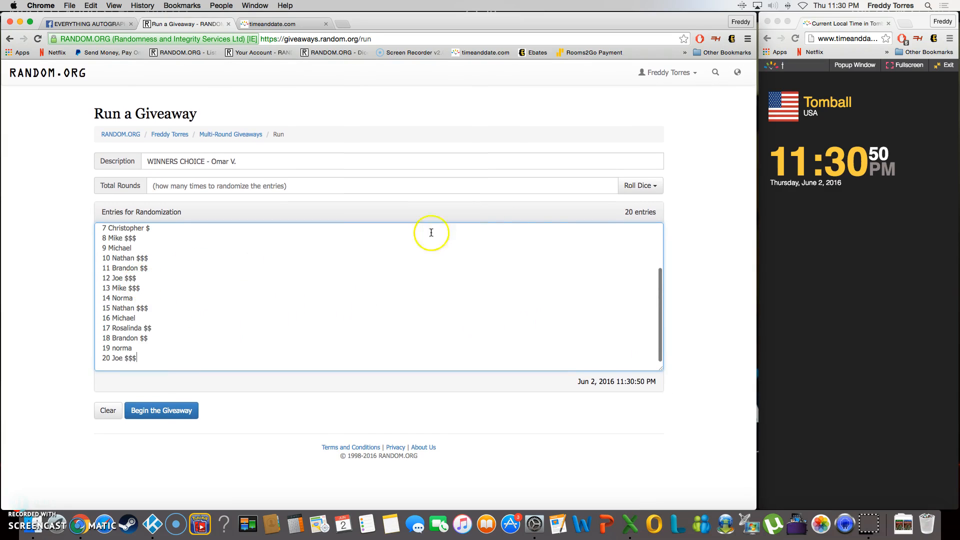
Roll two dice to set Total Rounds to 10 and accept the result
{"action": "left_click", "coordinate": [639, 186]}
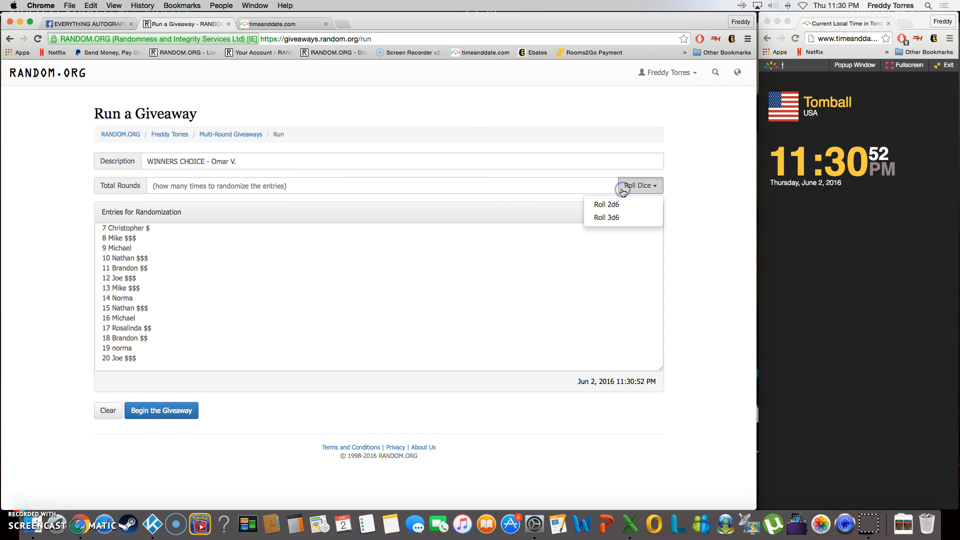
{"action": "left_click", "coordinate": [606, 204]}
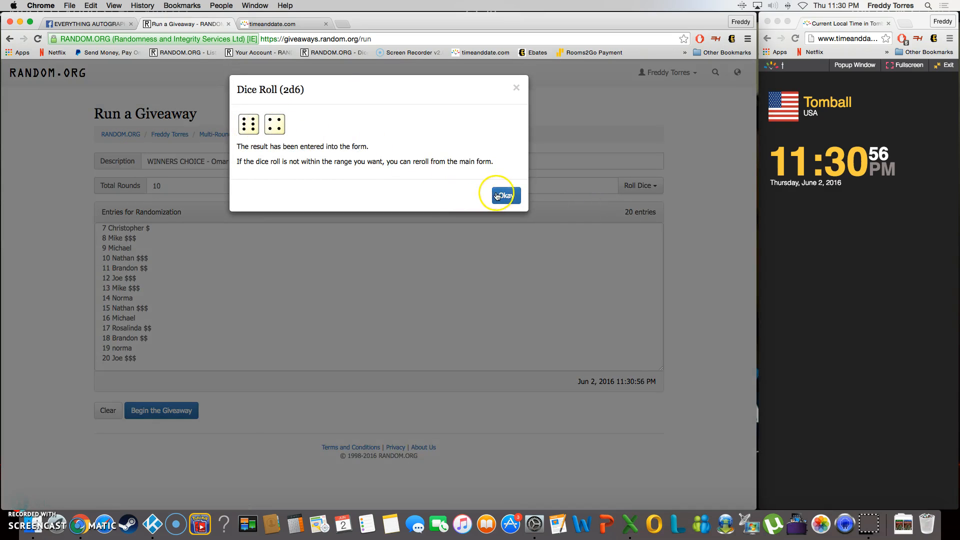
{"action": "left_click", "coordinate": [503, 195]}
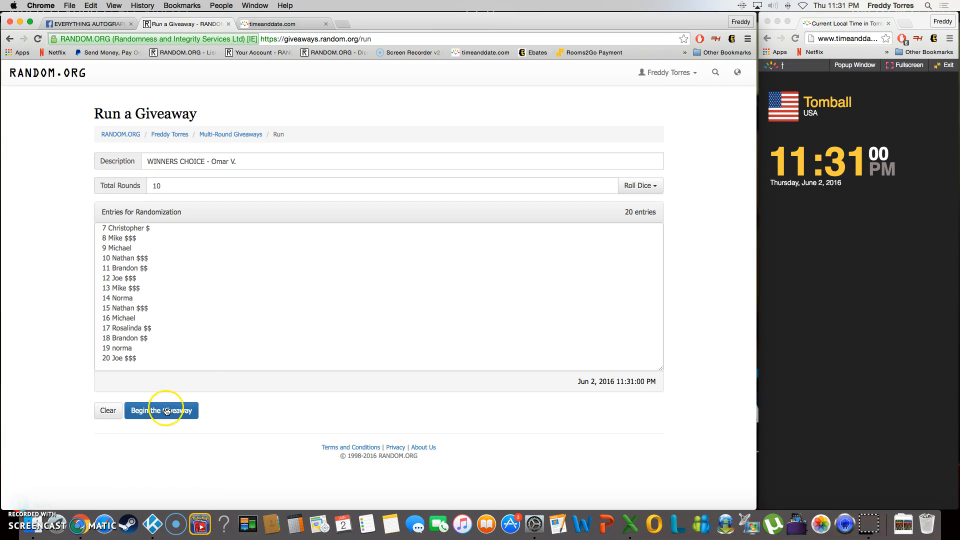
Run all ten rounds to 'Completed!' with spot 1 Joe in first place
{"action": "left_click", "coordinate": [161, 410]}
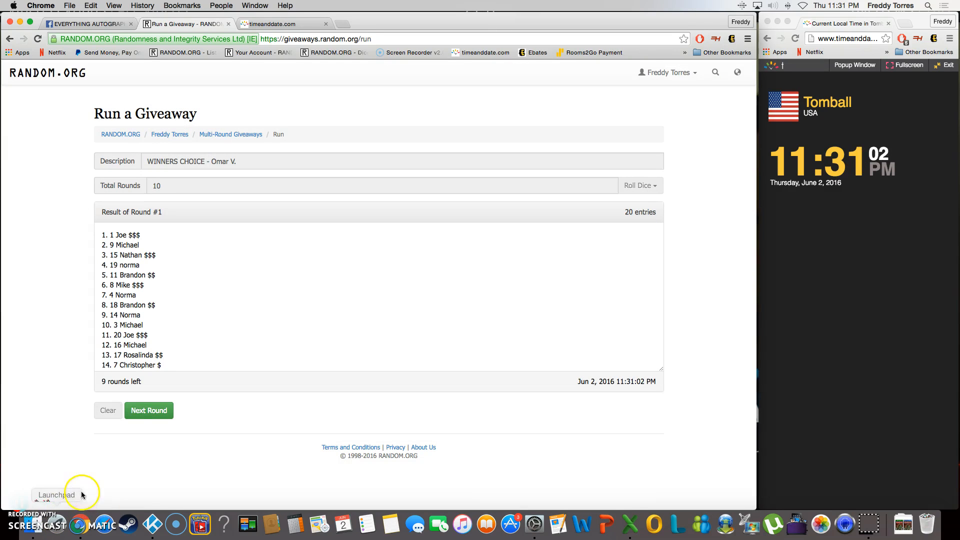
{"action": "left_click", "coordinate": [148, 410]}
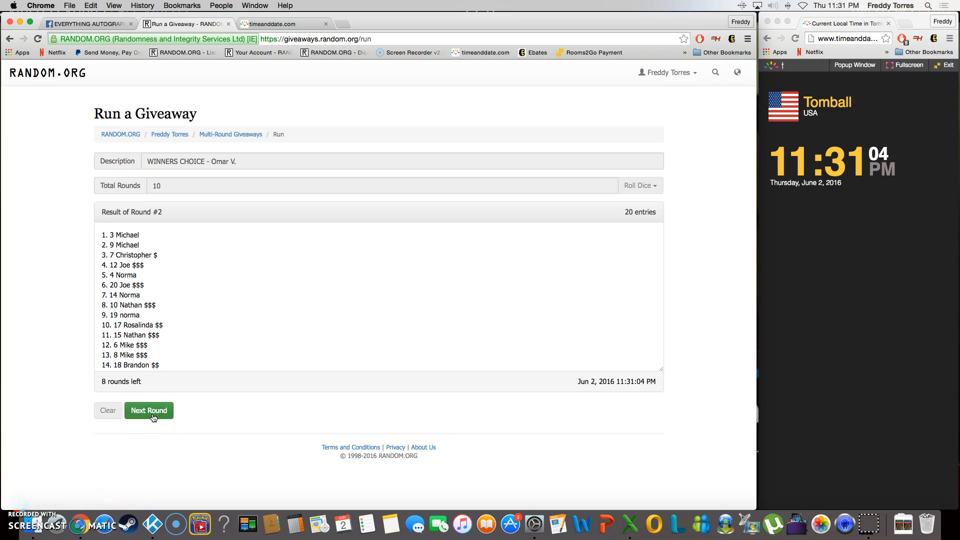
{"action": "left_click", "coordinate": [148, 410]}
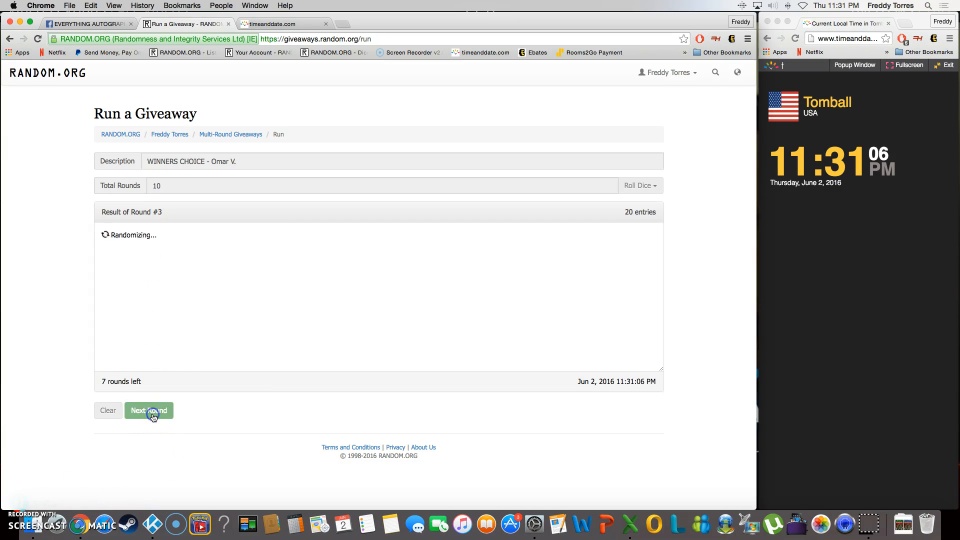
{"action": "left_click", "coordinate": [148, 410]}
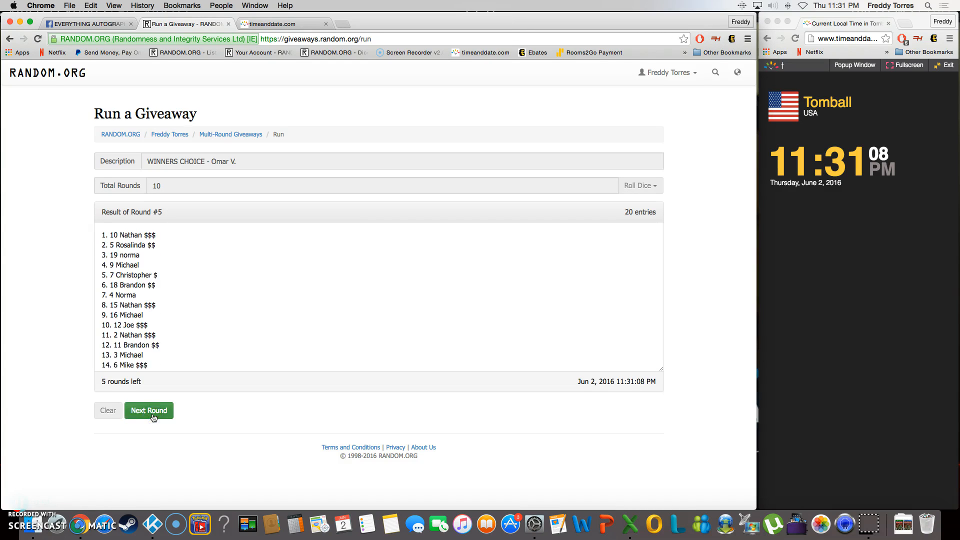
{"action": "left_click", "coordinate": [148, 410]}
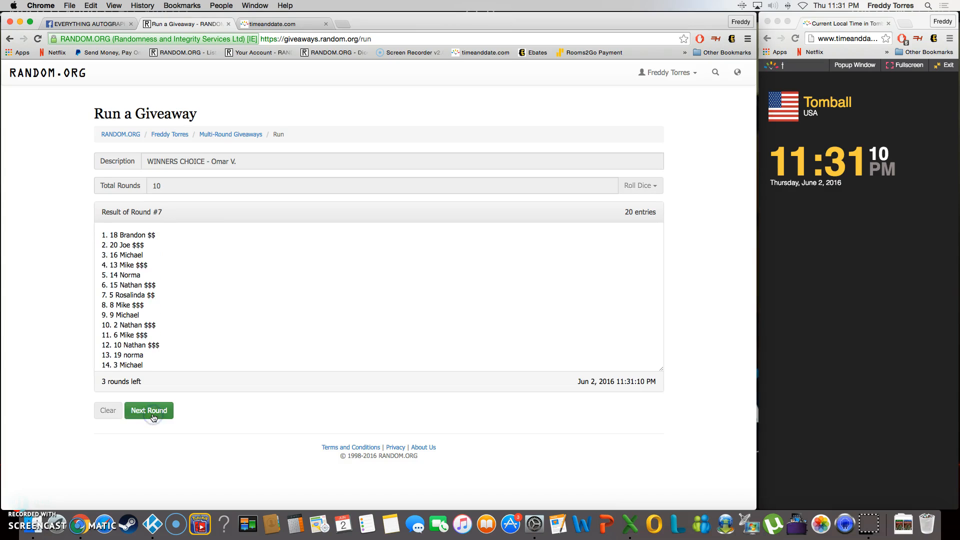
{"action": "left_click", "coordinate": [148, 410]}
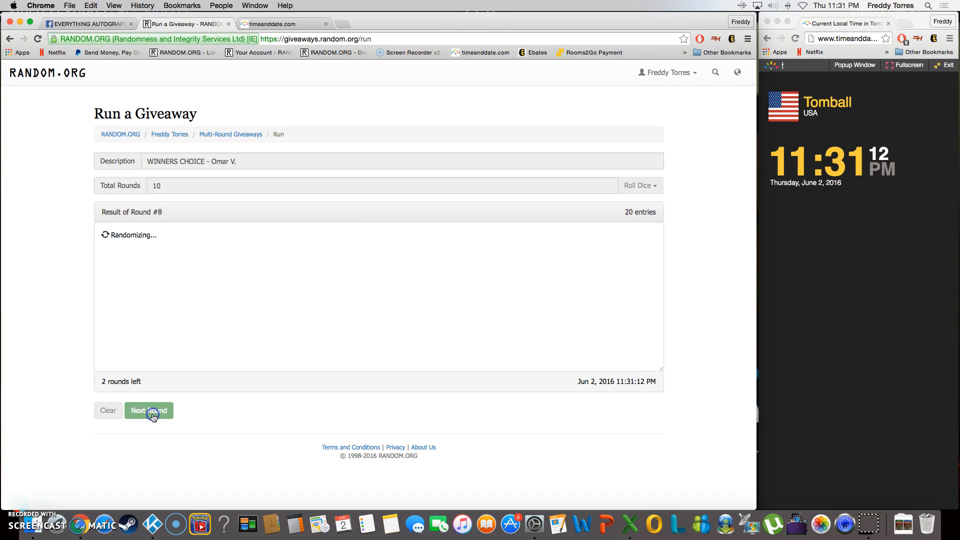
{"action": "left_click", "coordinate": [148, 410]}
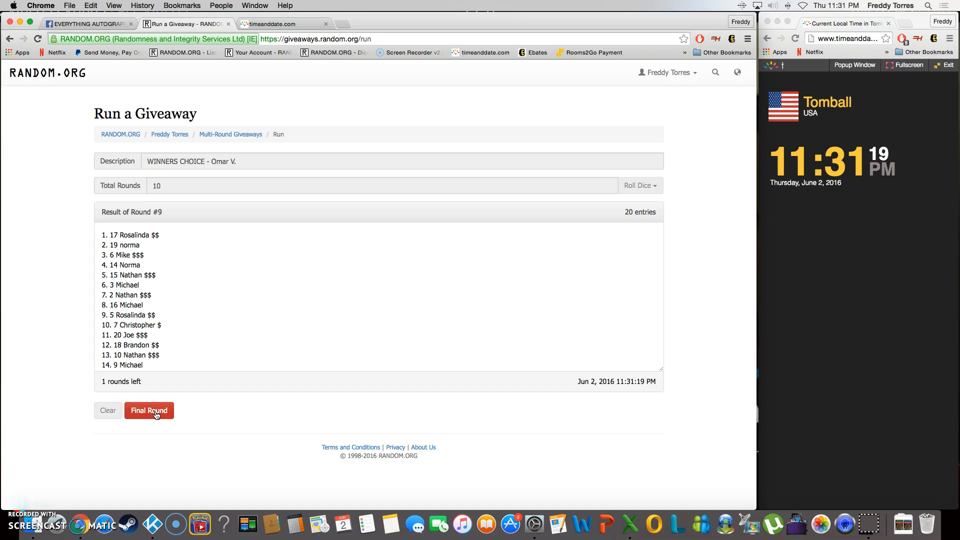
{"action": "left_click", "coordinate": [149, 410]}
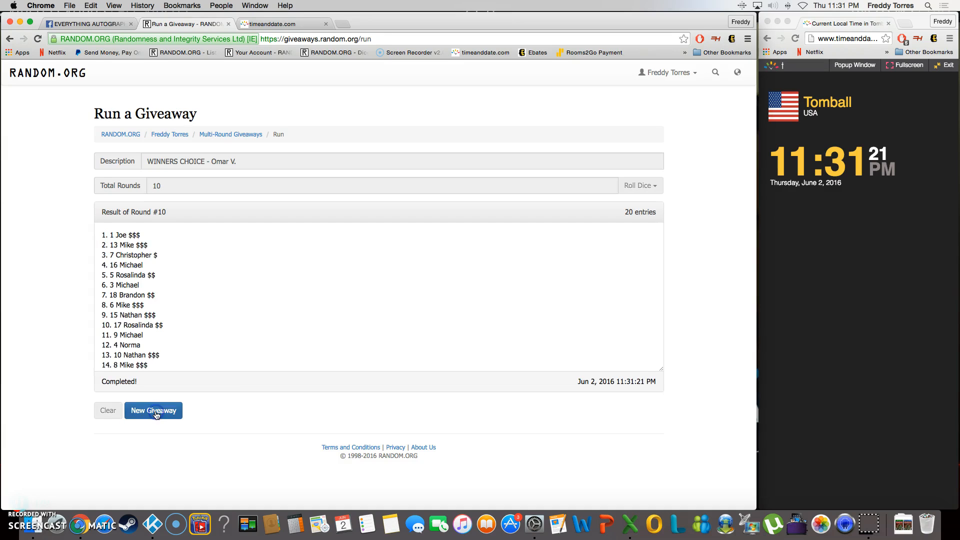
{"action": "left_click", "coordinate": [153, 410]}
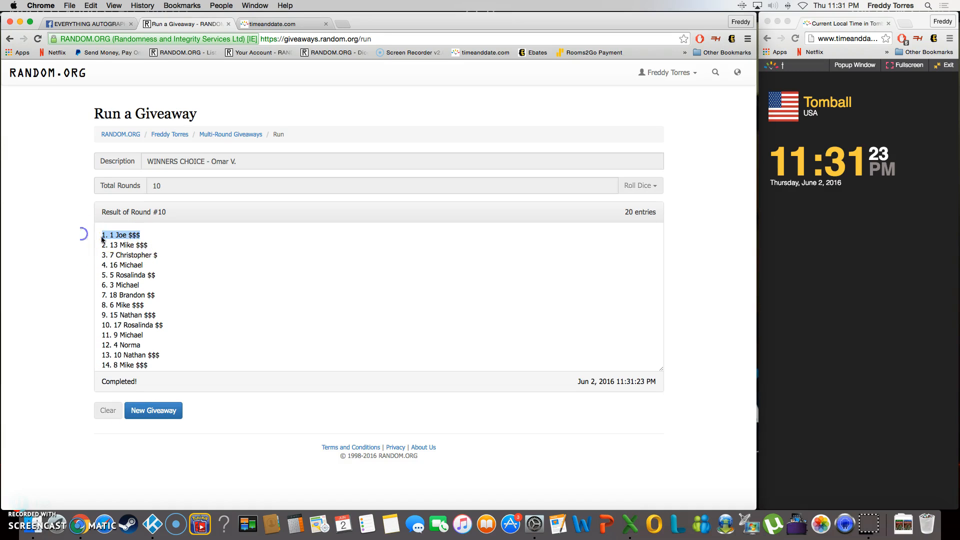
{"action": "mouse_move", "coordinate": [213, 317]}
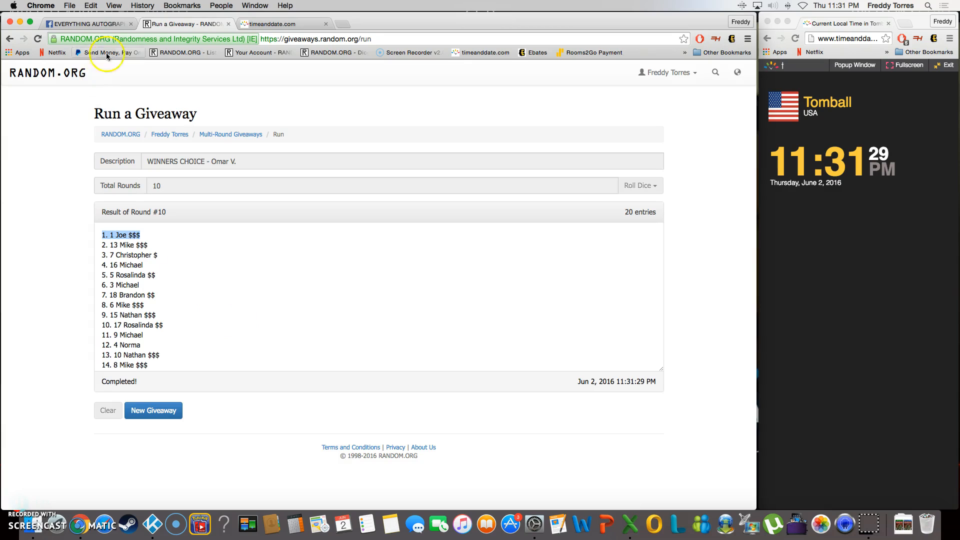
Check the result's verification code, then post a 'done' comment on the Facebook thread
{"action": "left_click", "coordinate": [86, 23]}
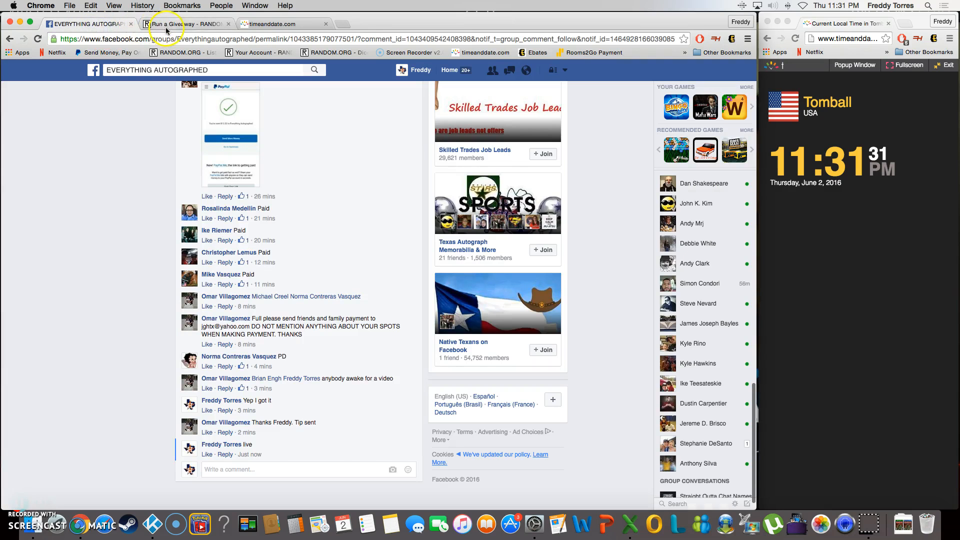
{"action": "left_click", "coordinate": [184, 23]}
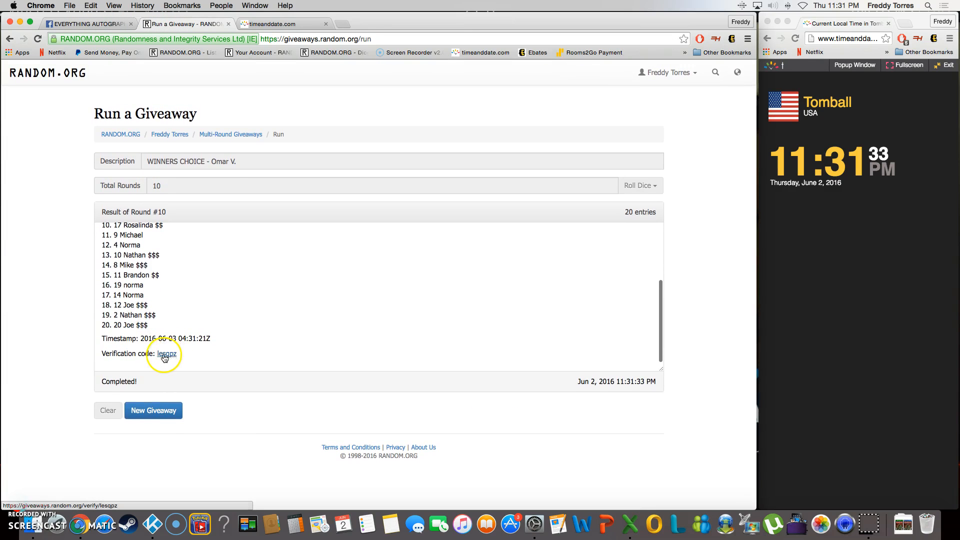
{"action": "mouse_move", "coordinate": [191, 342]}
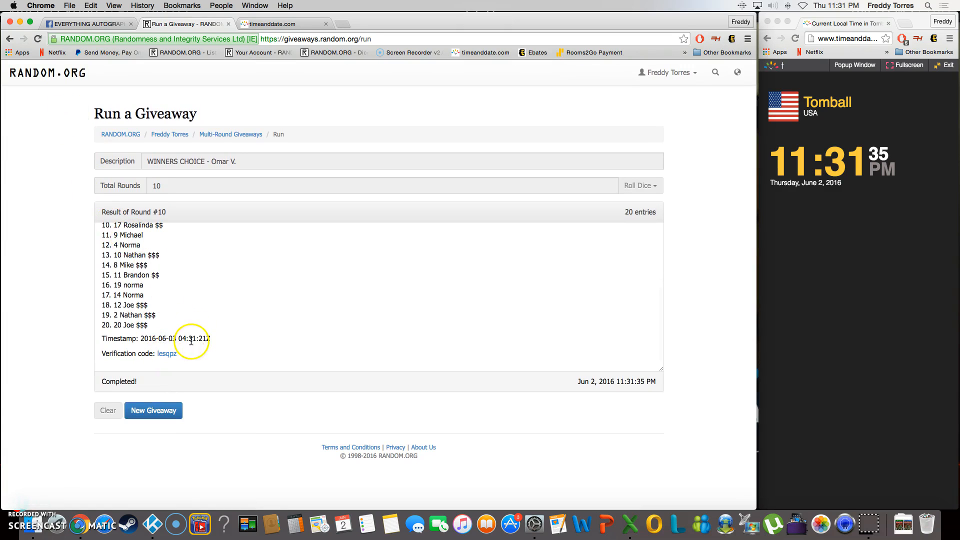
{"action": "left_click", "coordinate": [86, 23]}
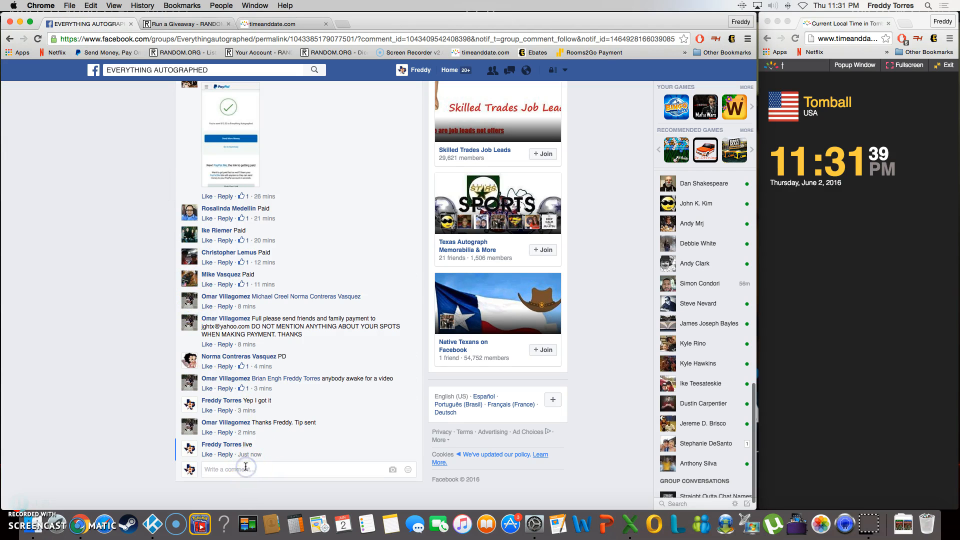
{"action": "key", "text": "Return"}
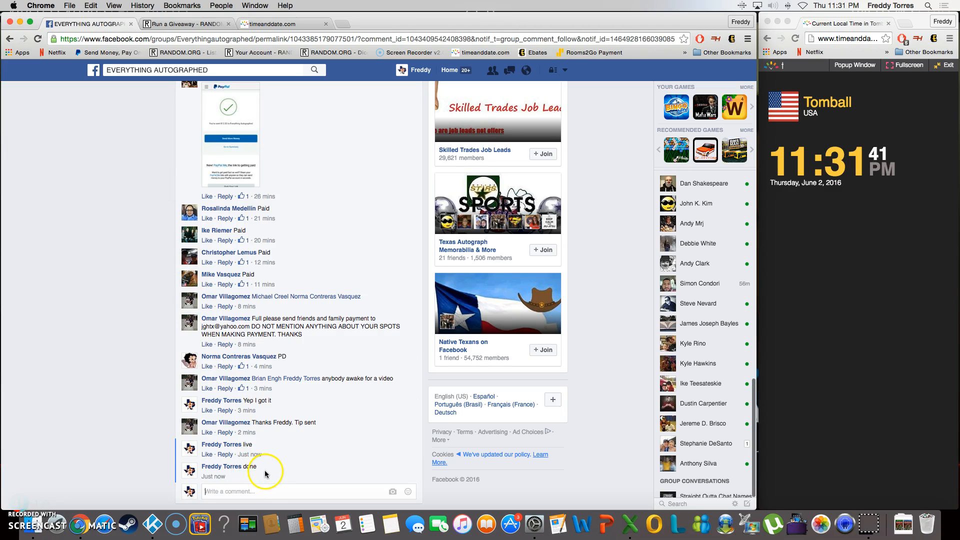
{"action": "mouse_move", "coordinate": [248, 476]}
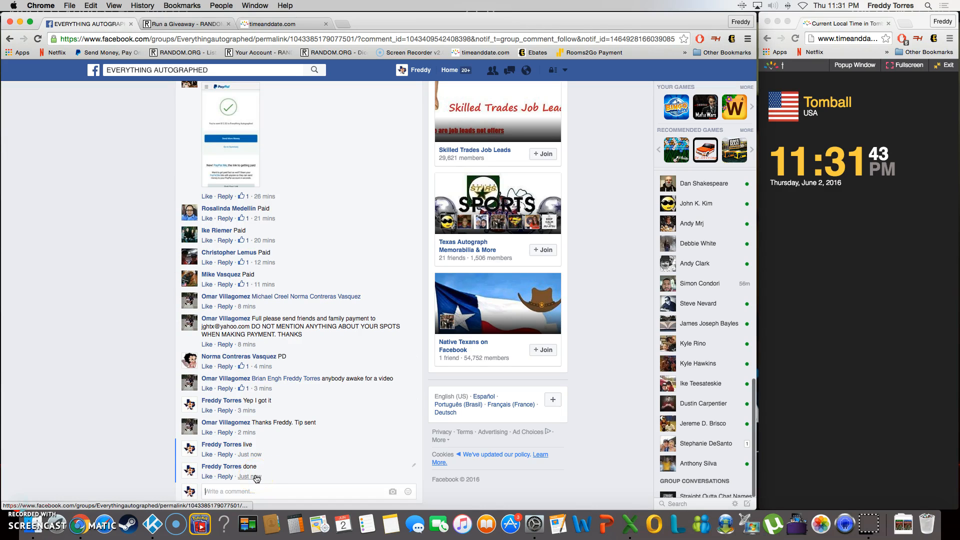
{"action": "mouse_move", "coordinate": [250, 476]}
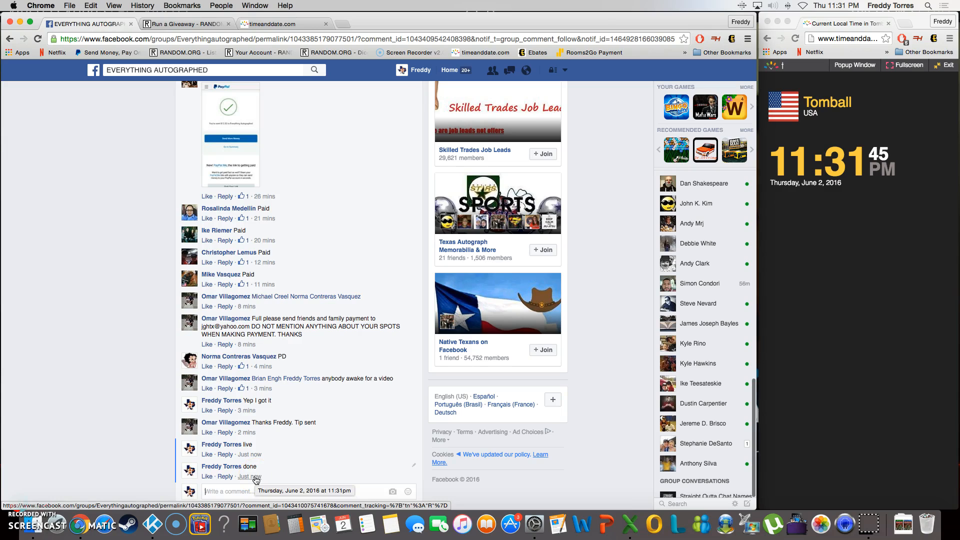